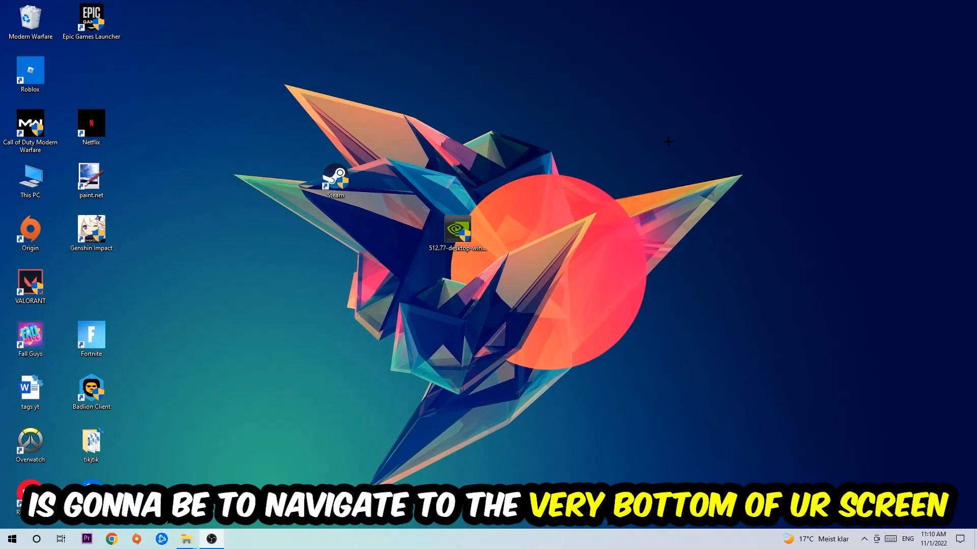
pyautogui.moveTo(469, 116)
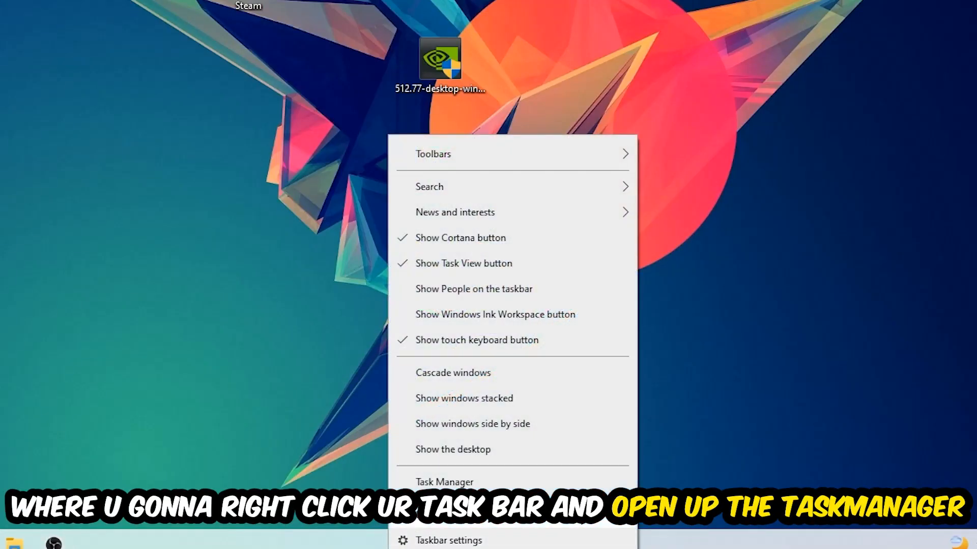
# Launch Task Manager and maximize it to show the full Processes list.
pyautogui.click(445, 482)
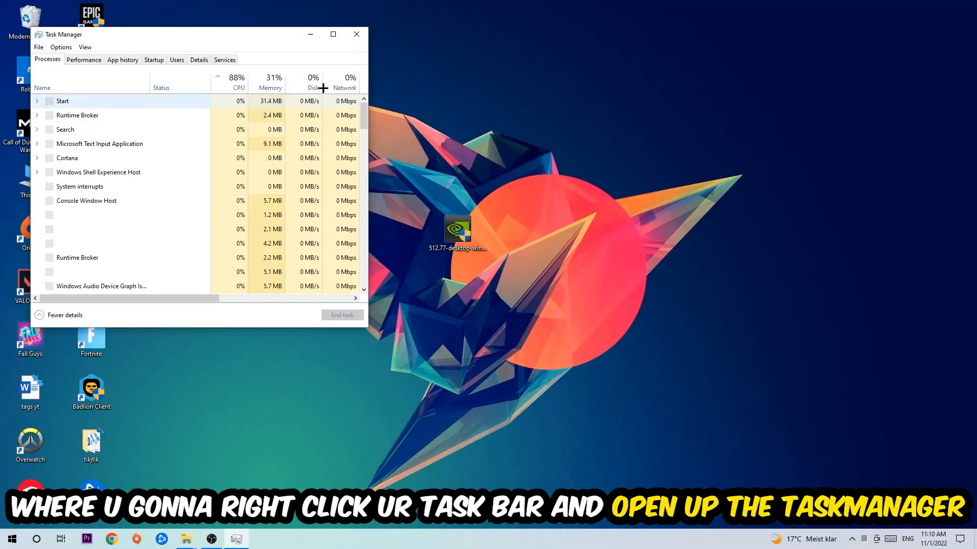
pyautogui.click(332, 34)
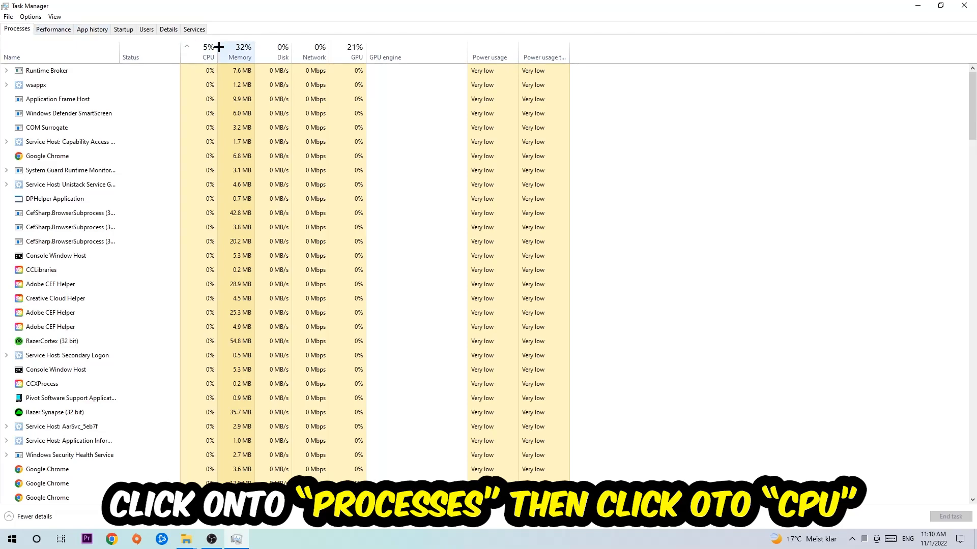
# Sort processes by highest CPU usage and bring up End task options on a heavy process.
pyautogui.click(196, 49)
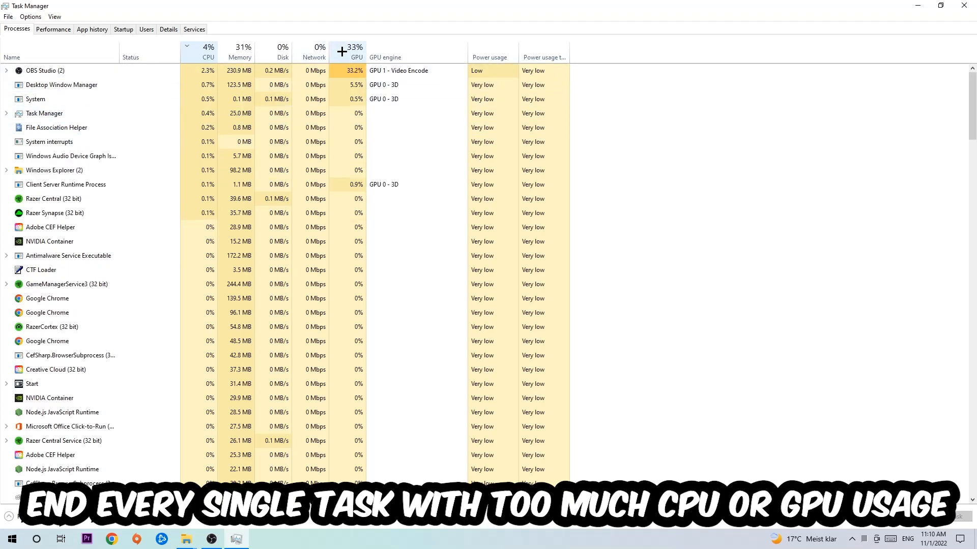
pyautogui.rightClick(46, 71)
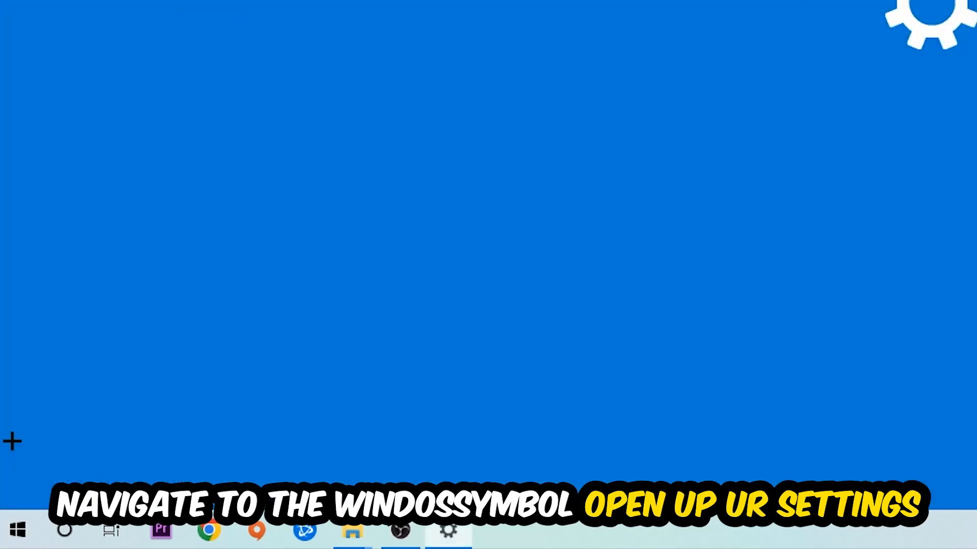
# In Gaming settings, confirm Xbox Game Bar and background recording are off and Game Mode is on.
pyautogui.click(445, 535)
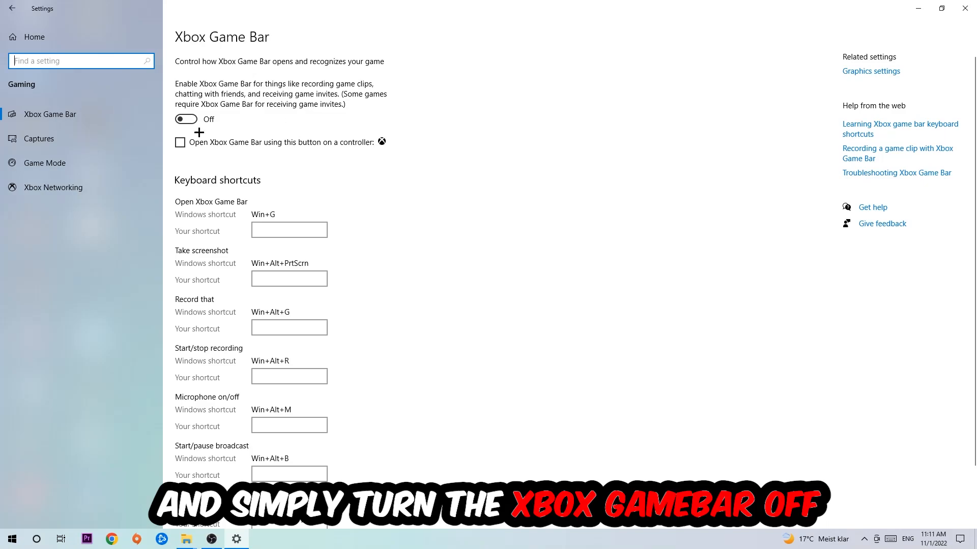
pyautogui.click(39, 138)
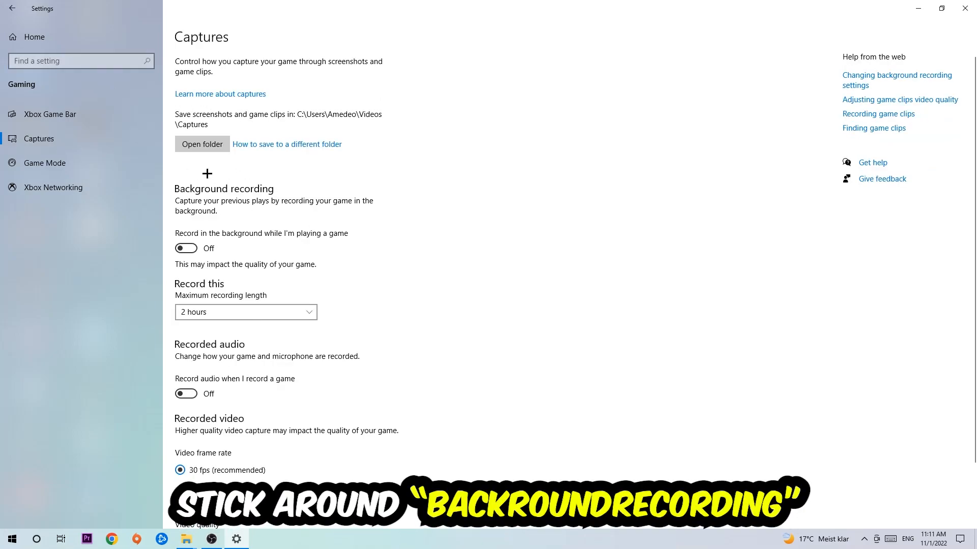
pyautogui.moveTo(257, 236)
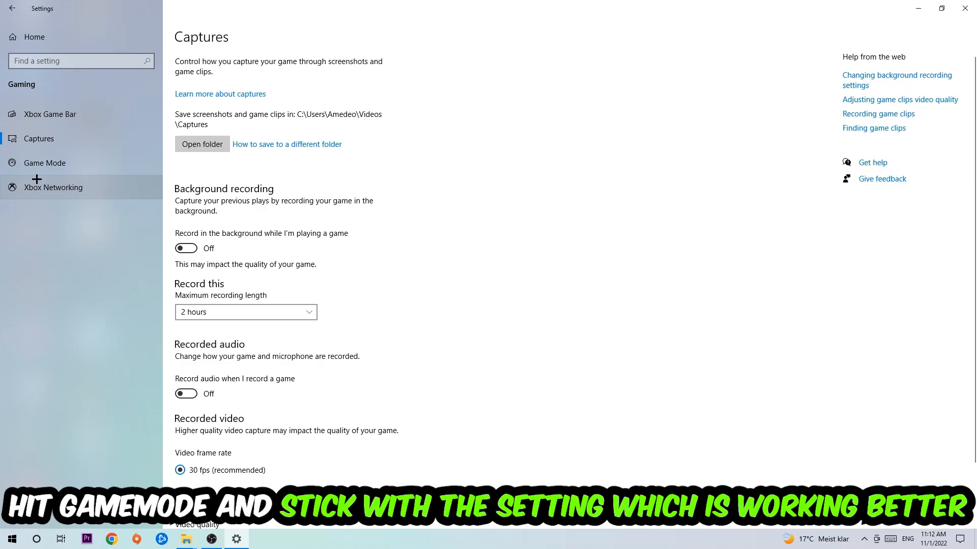
pyautogui.click(44, 163)
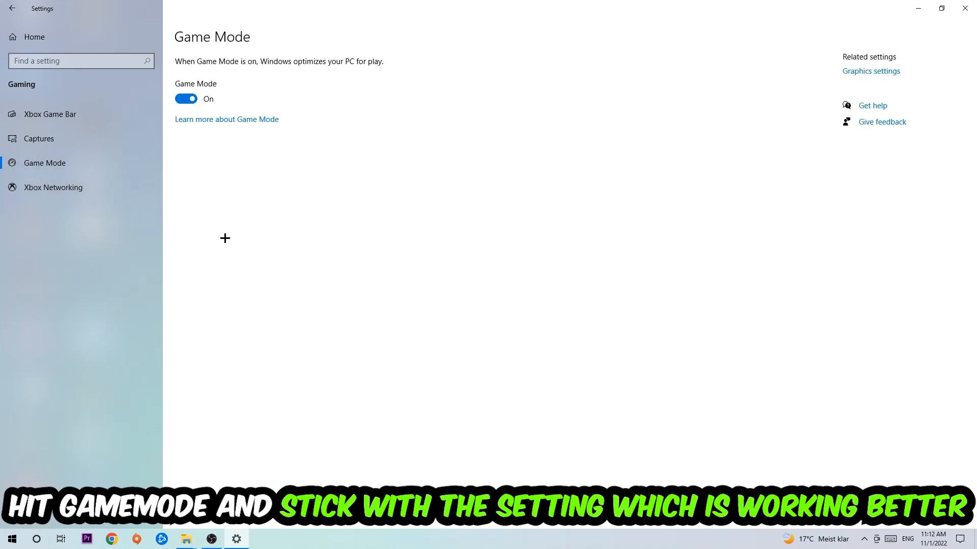
pyautogui.moveTo(212, 171)
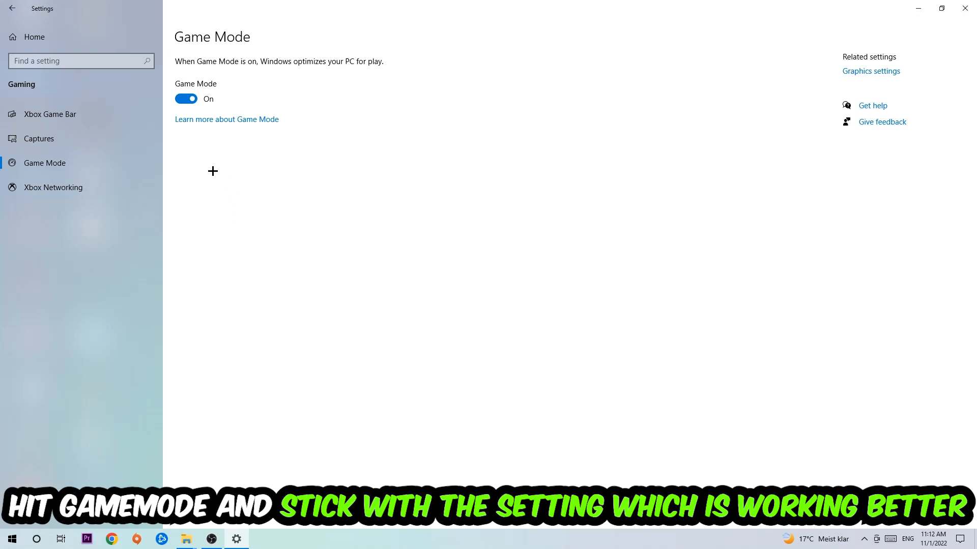
# Return to the Settings home and go to Update & Security.
pyautogui.click(11, 8)
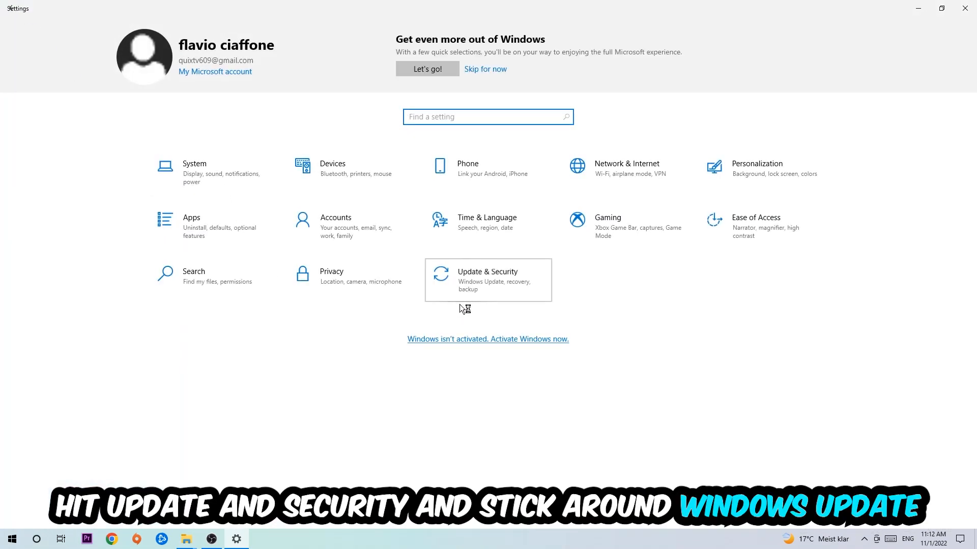
pyautogui.click(488, 280)
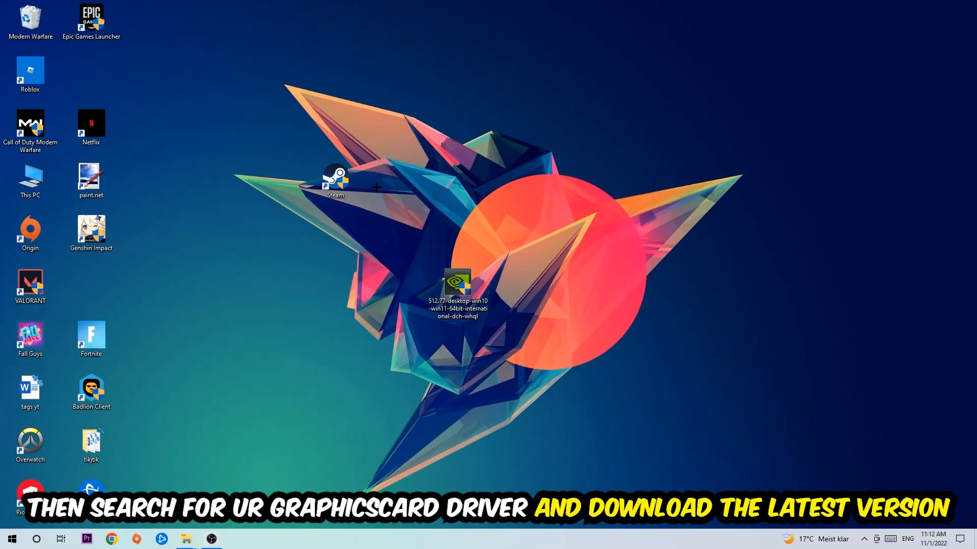
pyautogui.moveTo(452, 200)
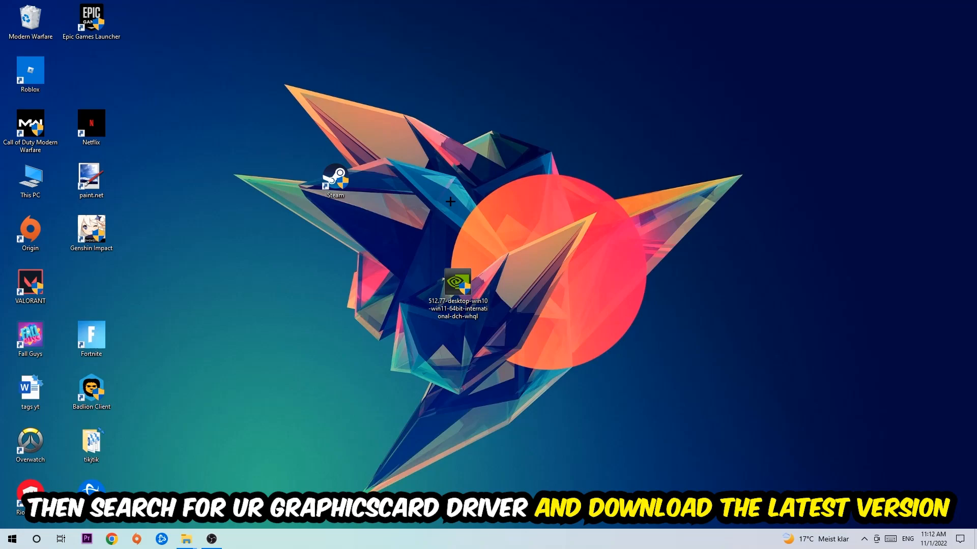
pyautogui.moveTo(370, 184)
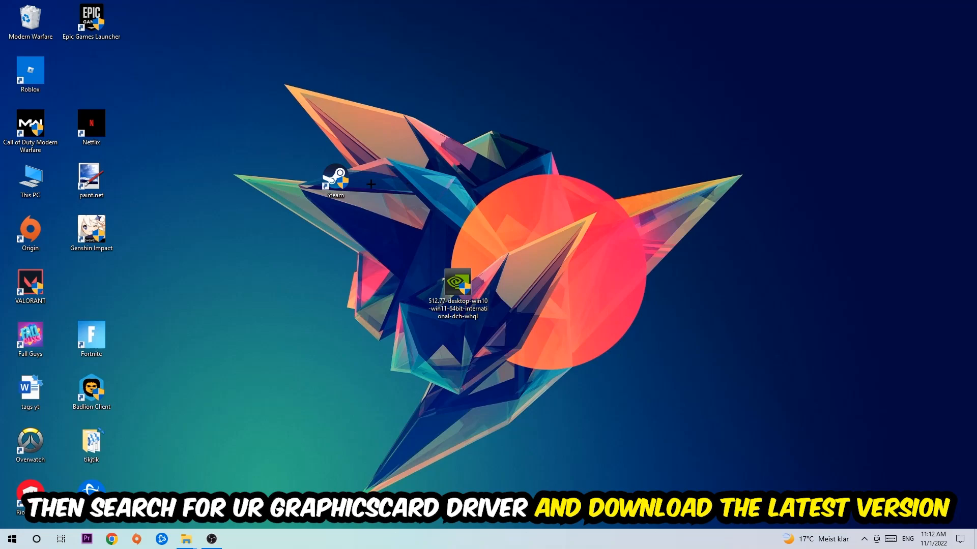
pyautogui.moveTo(383, 180)
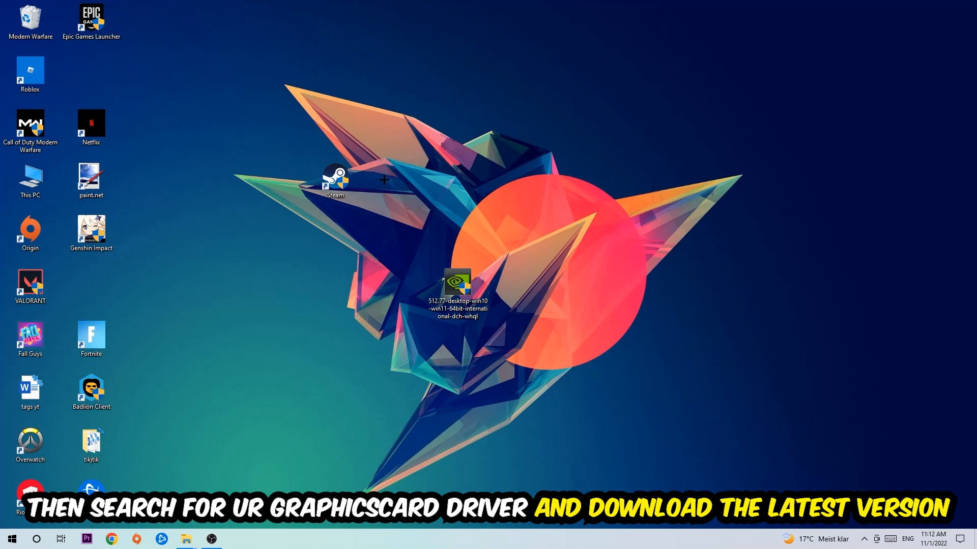